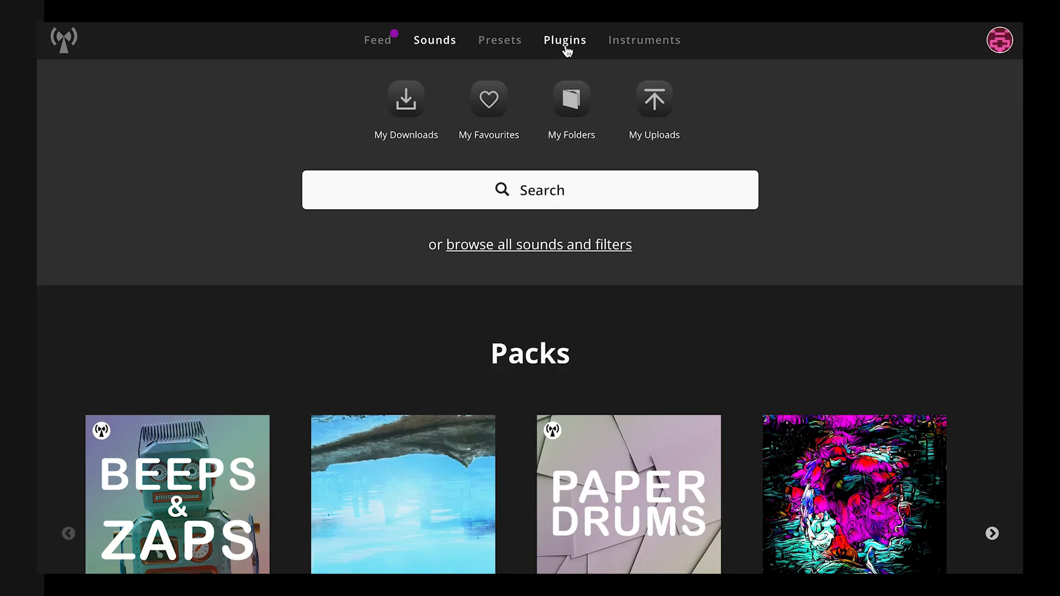
Step: Download Noiiz Player for Mac from its Noiiz plugin page and launch the installer
{"action": "left_click", "coordinate": [564, 40]}
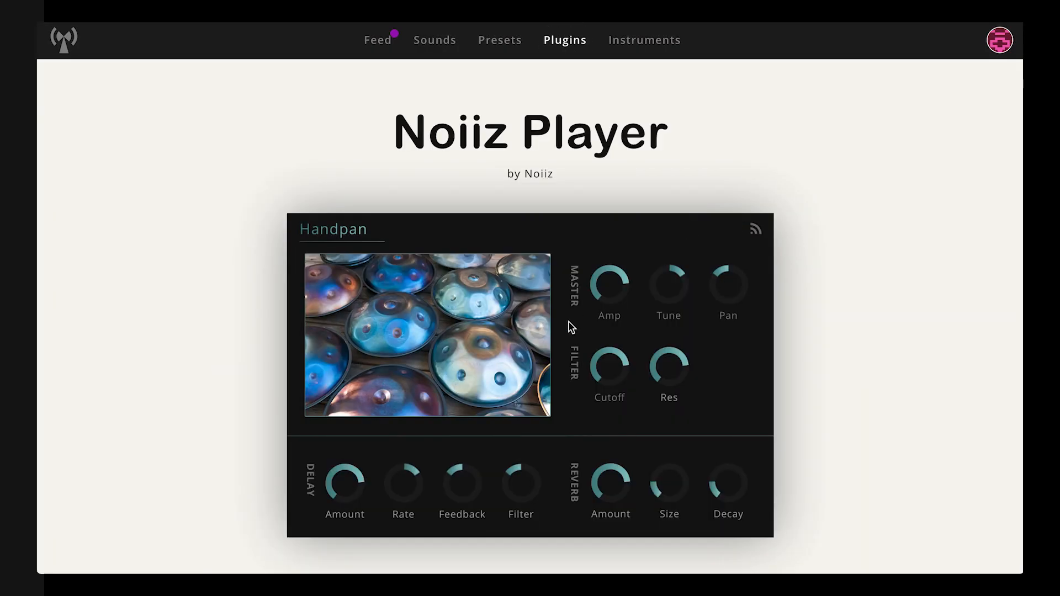
{"action": "scroll", "scroll_direction": "down", "scroll_amount": 3}
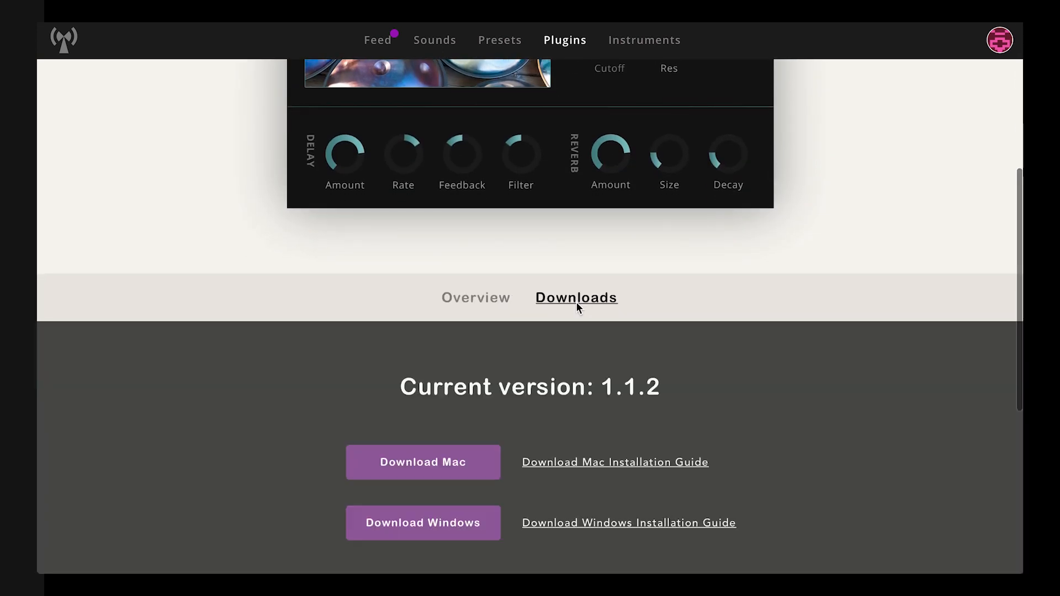
{"action": "scroll", "scroll_direction": "down", "scroll_amount": 3}
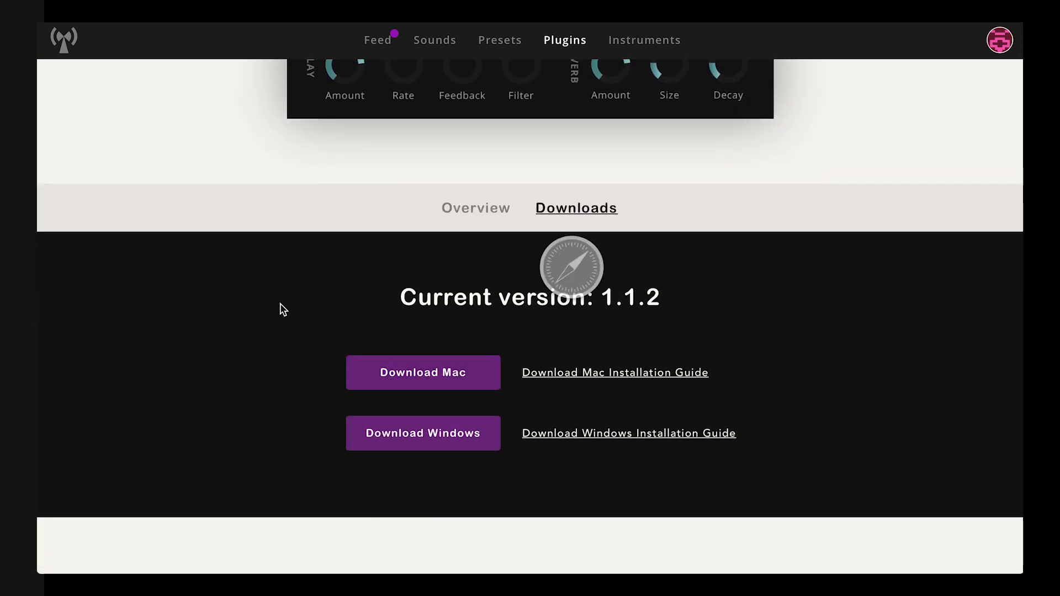
{"action": "left_click", "coordinate": [423, 371]}
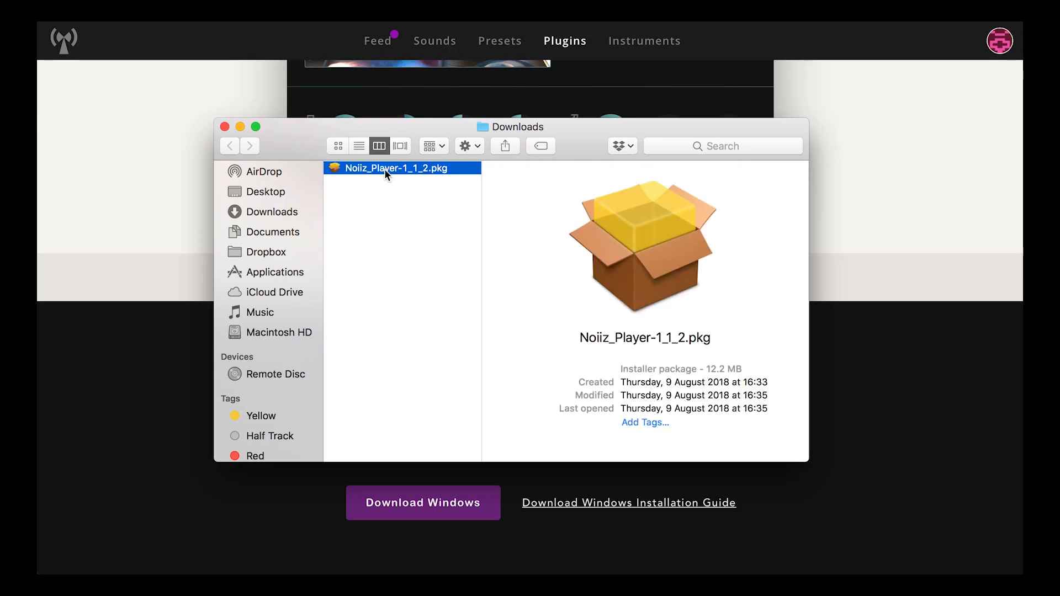
{"action": "double_click", "coordinate": [398, 168]}
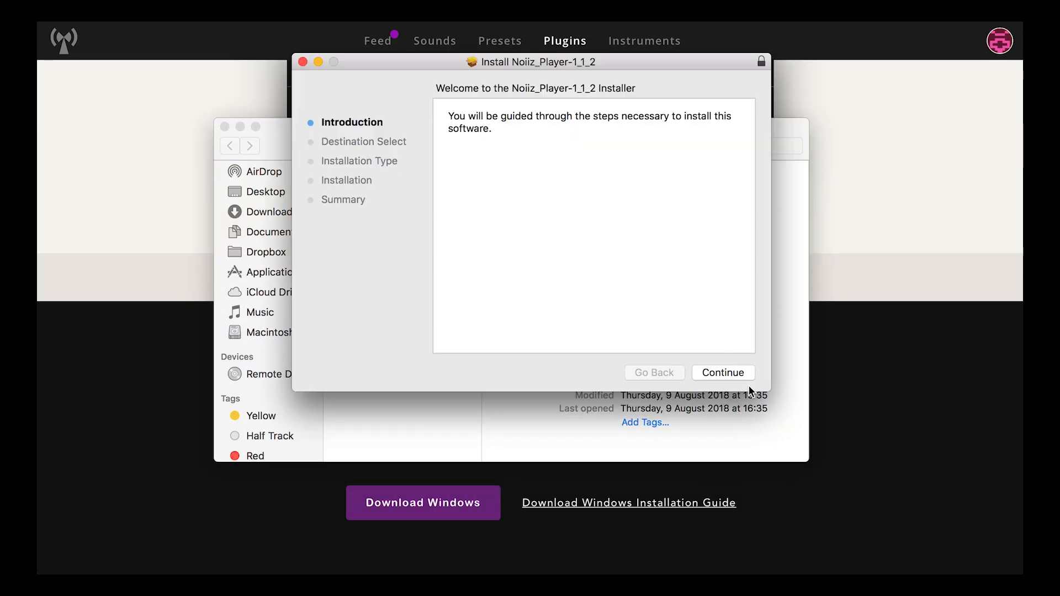
{"action": "left_click", "coordinate": [722, 373]}
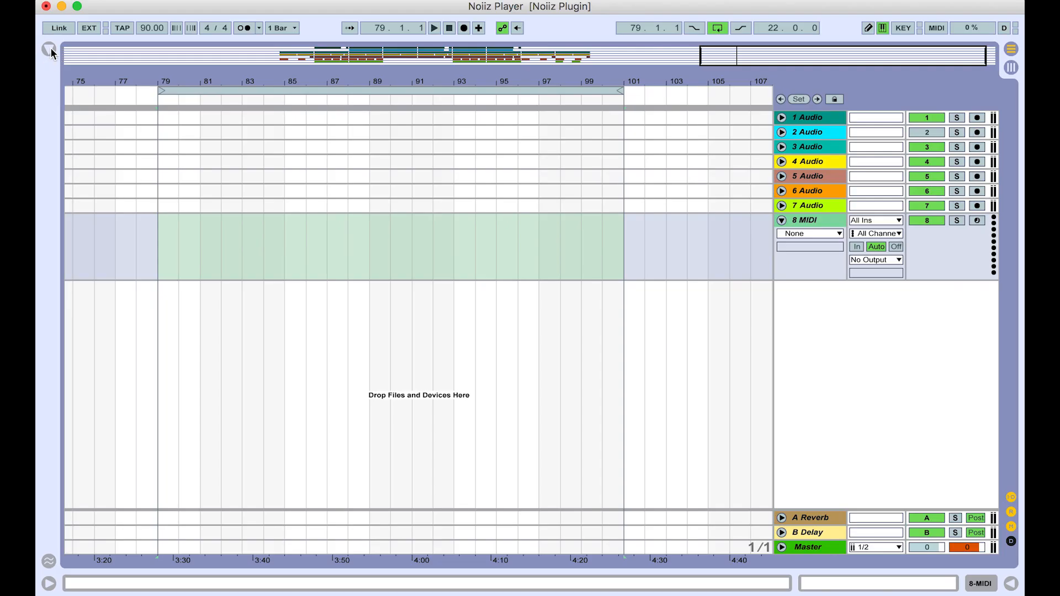
Step: Search Ableton's plug-in library for 'noii' to reveal Noiiz Player under Audio Units
{"action": "left_click", "coordinate": [49, 53]}
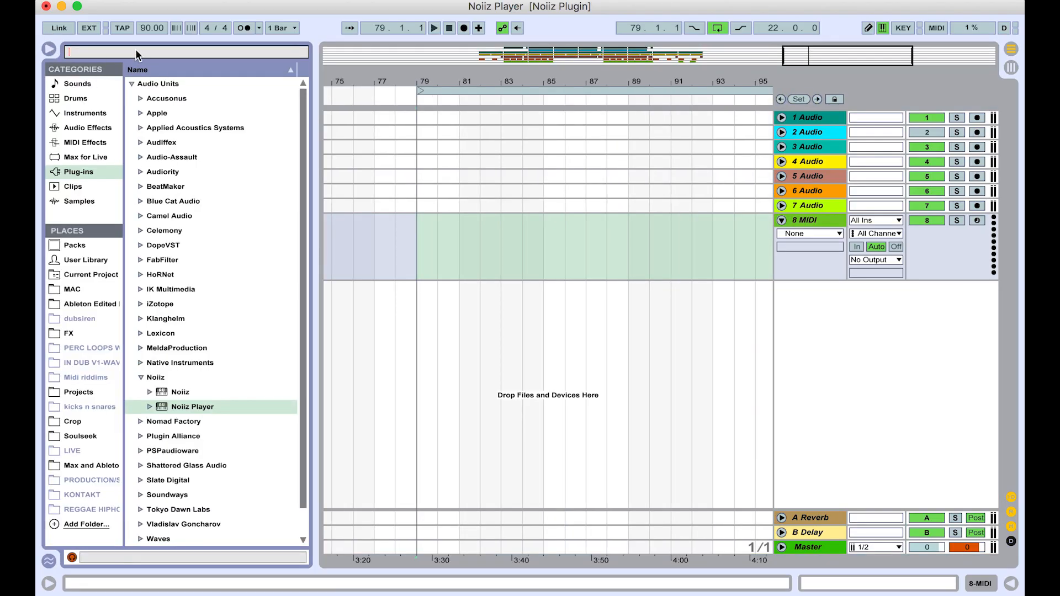
{"action": "type", "text": "noii"}
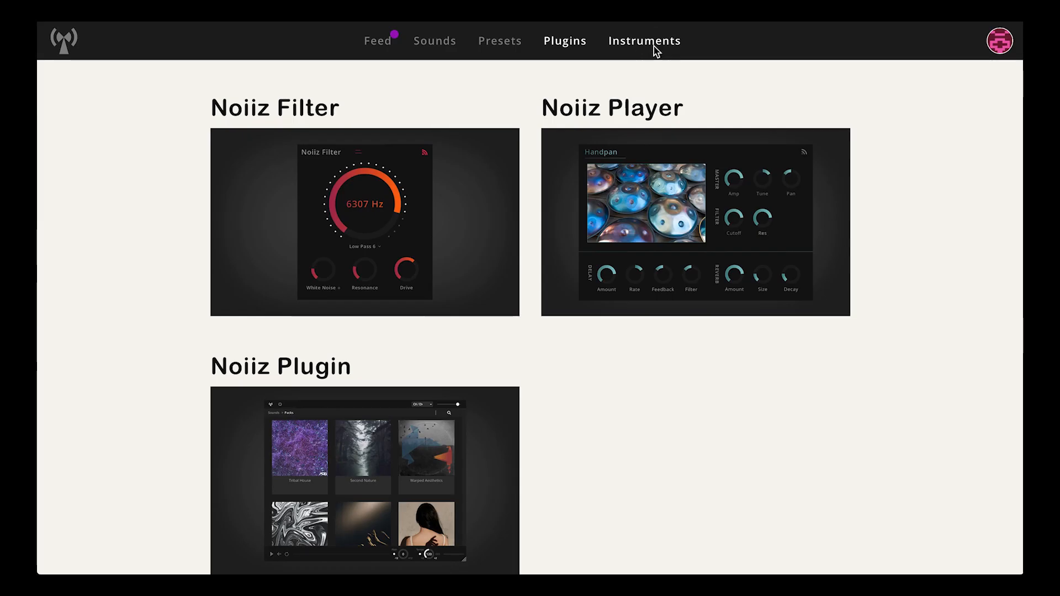
Step: Open a Noiiz instrument page and show its Downloads section
{"action": "left_click", "coordinate": [644, 40]}
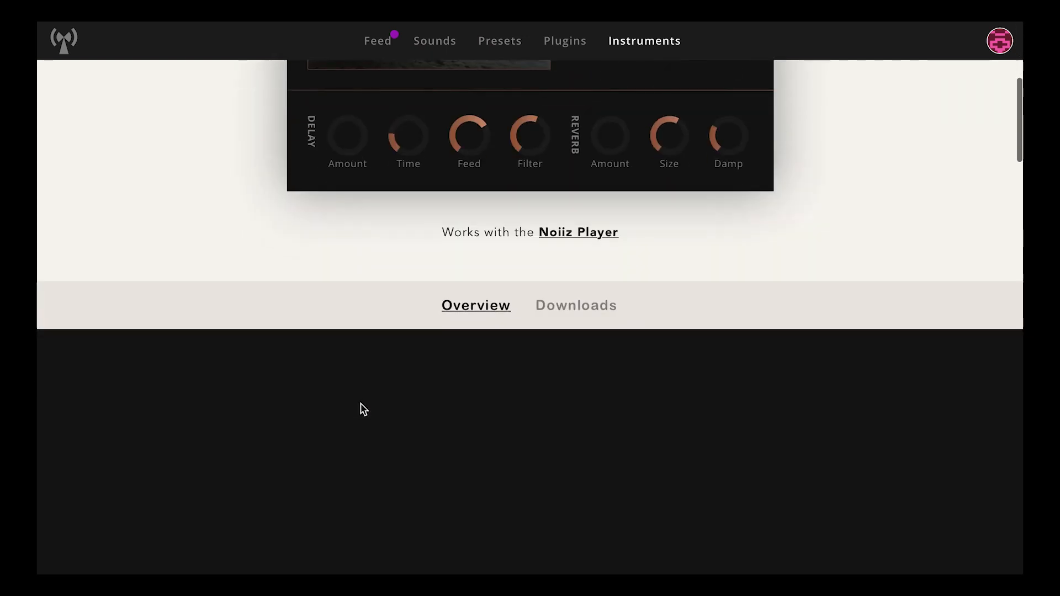
{"action": "left_click", "coordinate": [576, 304]}
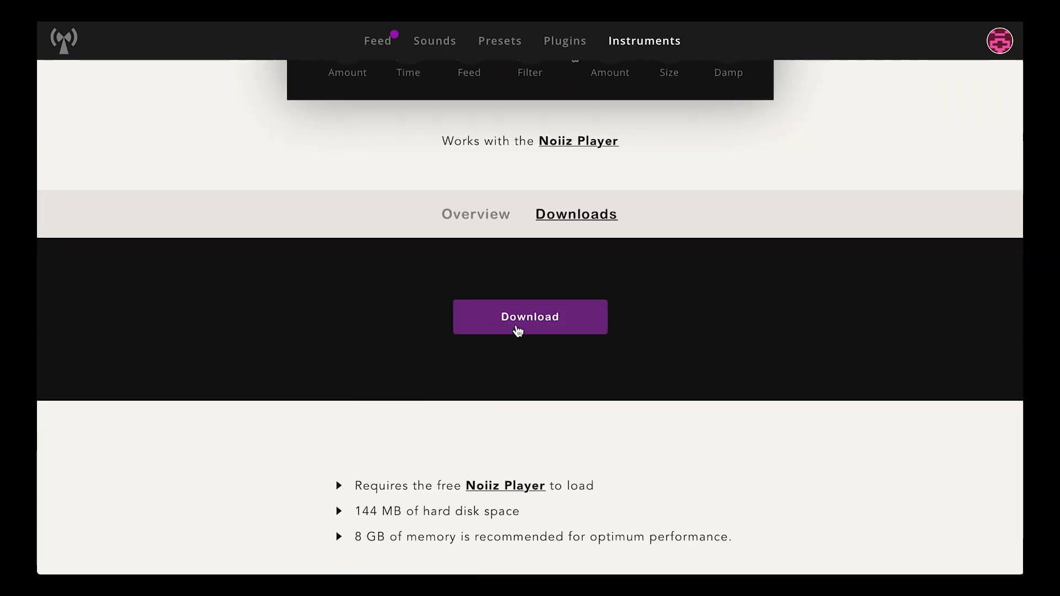
{"action": "mouse_move", "coordinate": [690, 359]}
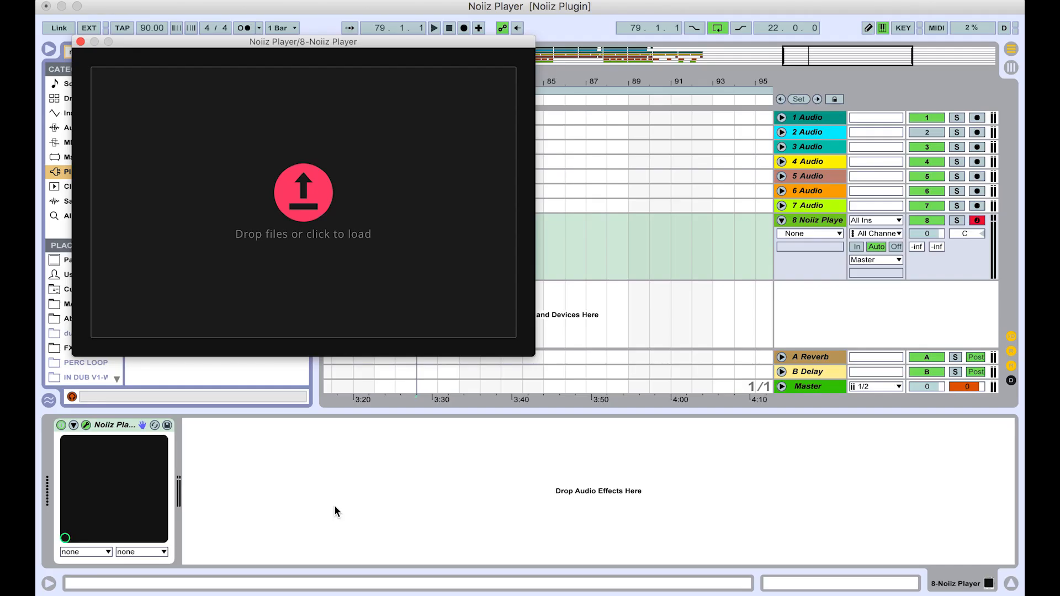
Step: Load Marimba.instr from Noiiz Instruments into Noiiz Player as the Grand Marimba
{"action": "left_click", "coordinate": [303, 193]}
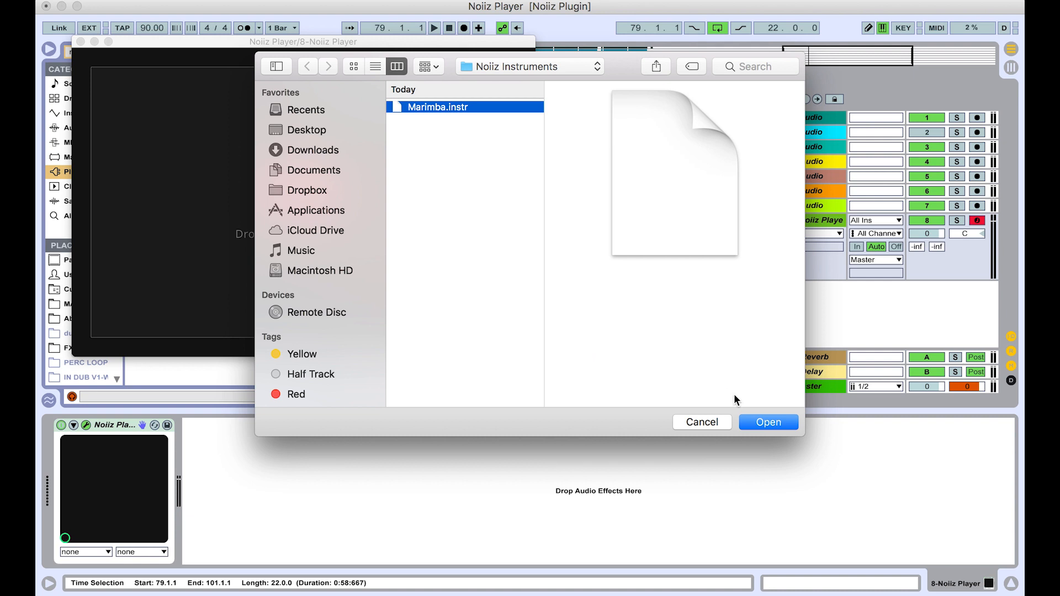
{"action": "left_click", "coordinate": [768, 422]}
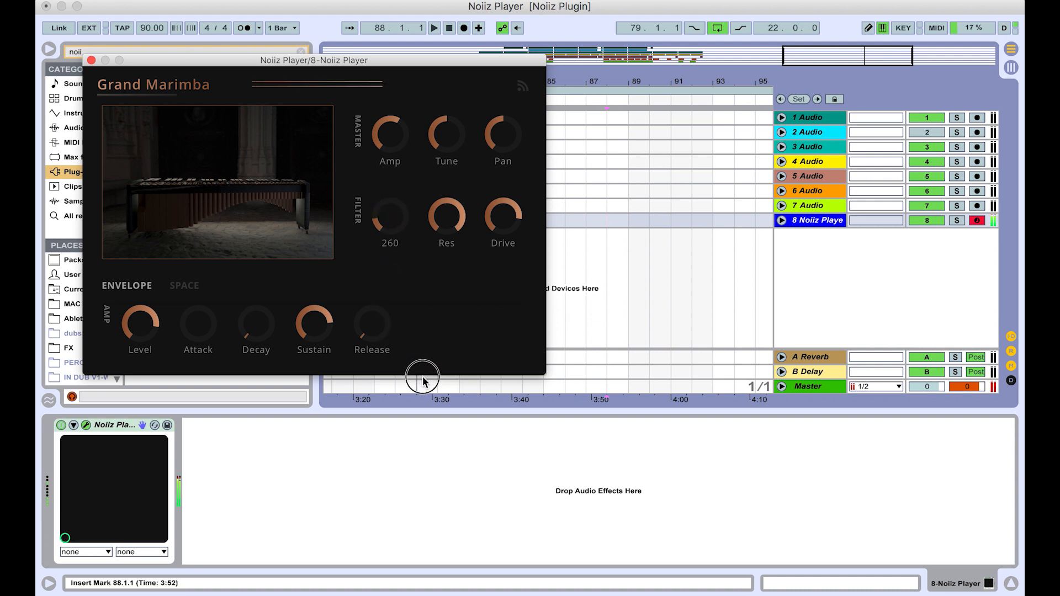
Step: Raise the Grand Marimba filter cutoff from 260 to 11887
{"action": "left_click_drag", "start_coordinate": [390, 220], "coordinate": [400, 256]}
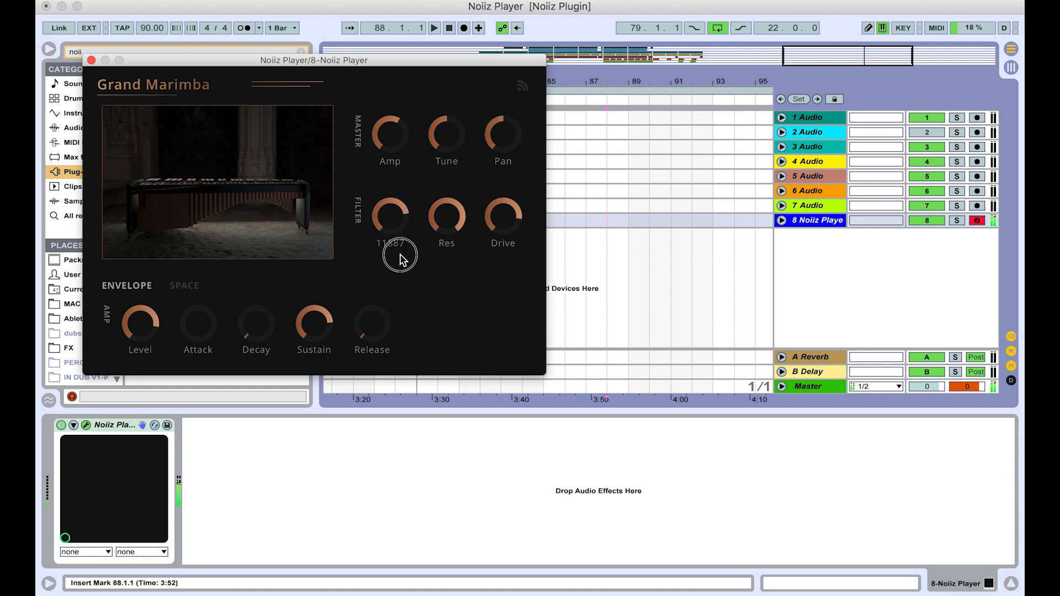
{"action": "left_click", "coordinate": [184, 284]}
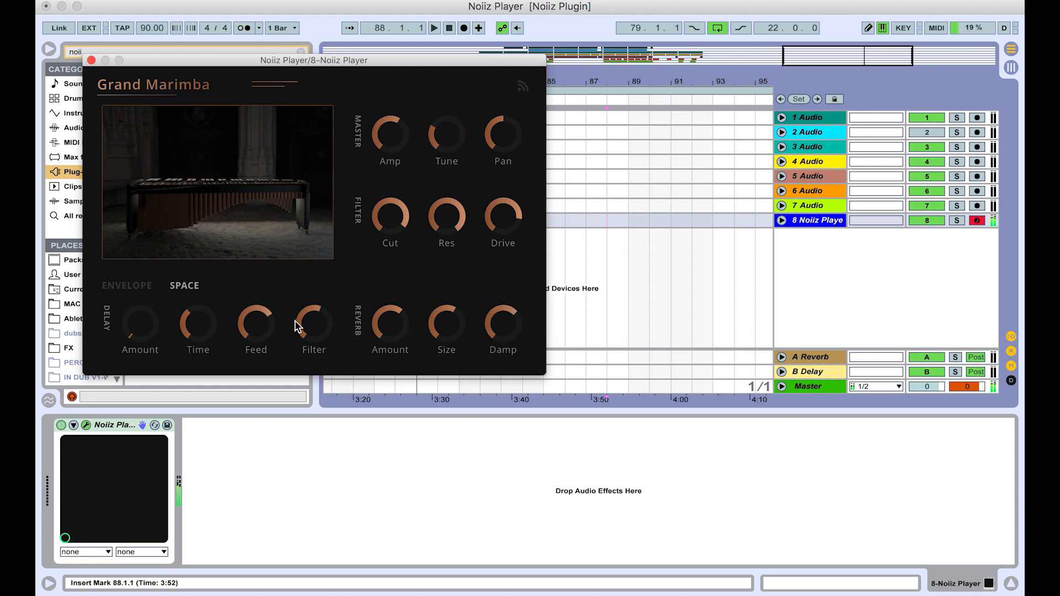
Step: Set the Grand Marimba's SPACE delay amount to 0.05
{"action": "left_click_drag", "start_coordinate": [140, 314], "coordinate": [139, 304]}
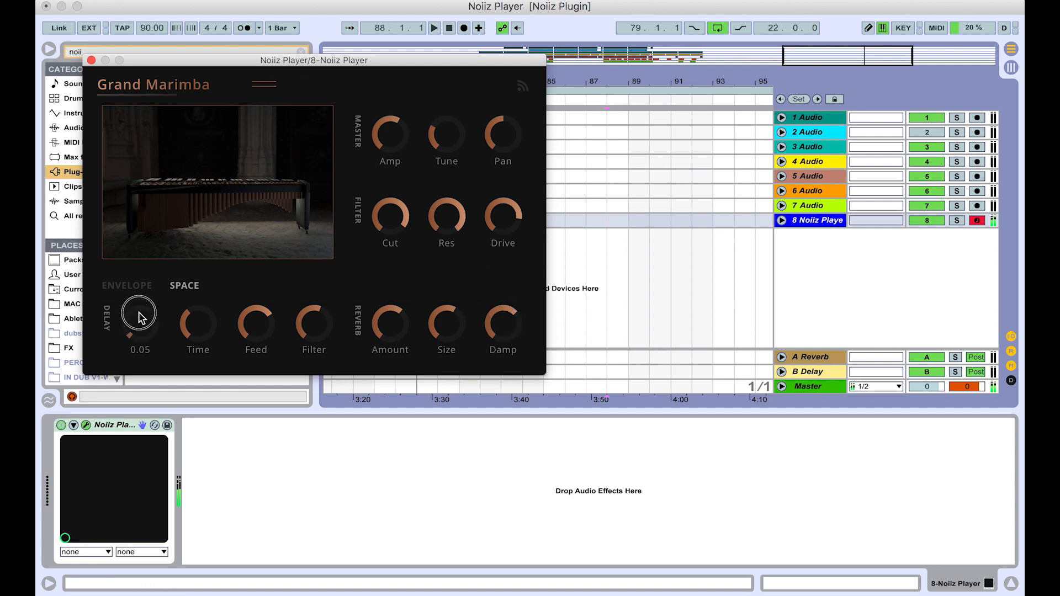